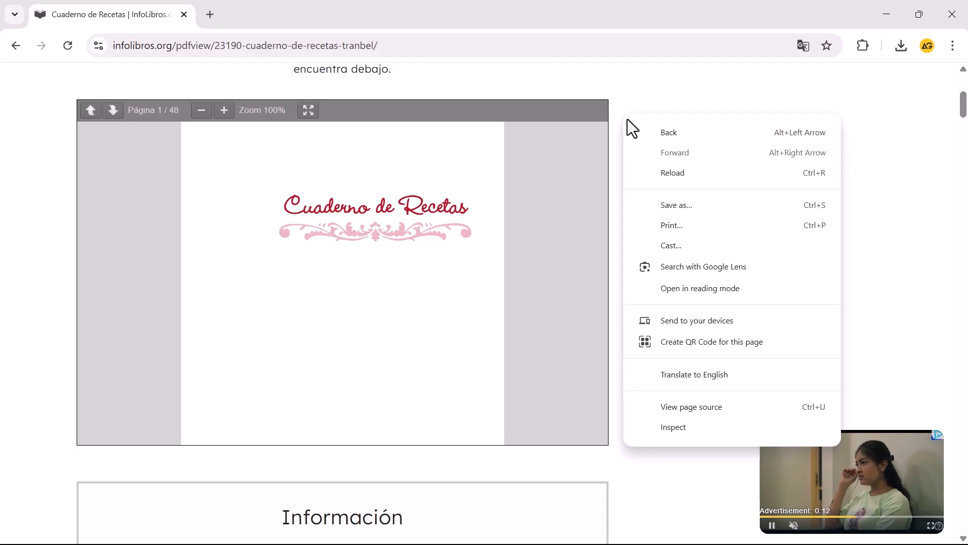
- Bring up Chrome DevTools on the InfoLibros Cuaderno de Recetas page via Inspect
click(673, 426)
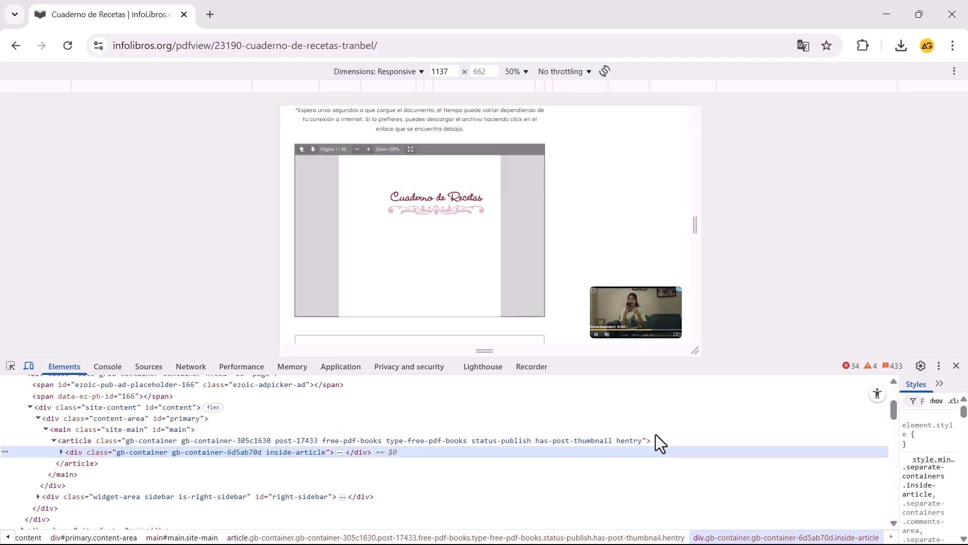
- Switch to the Network panel and reload the page until about 266 requests are recorded
click(191, 366)
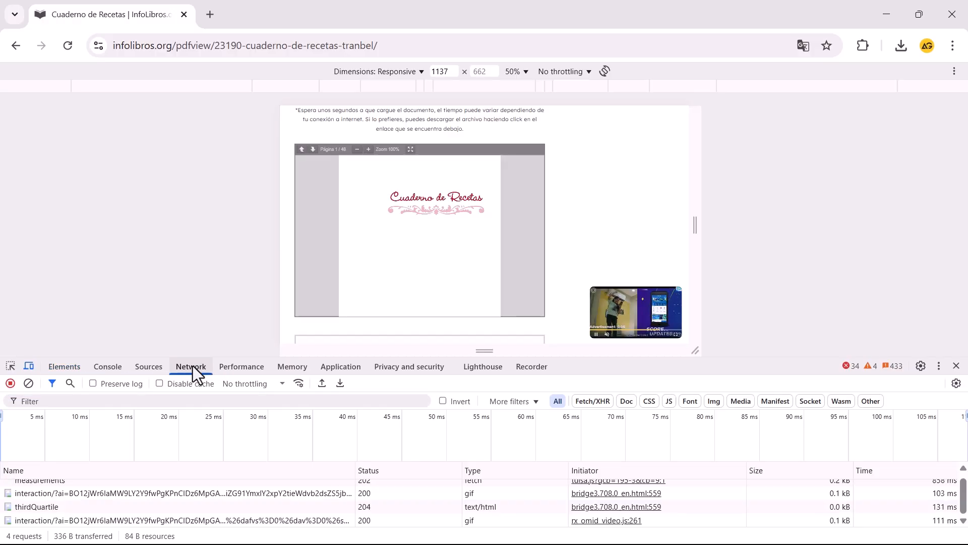
key(ctrl+r)
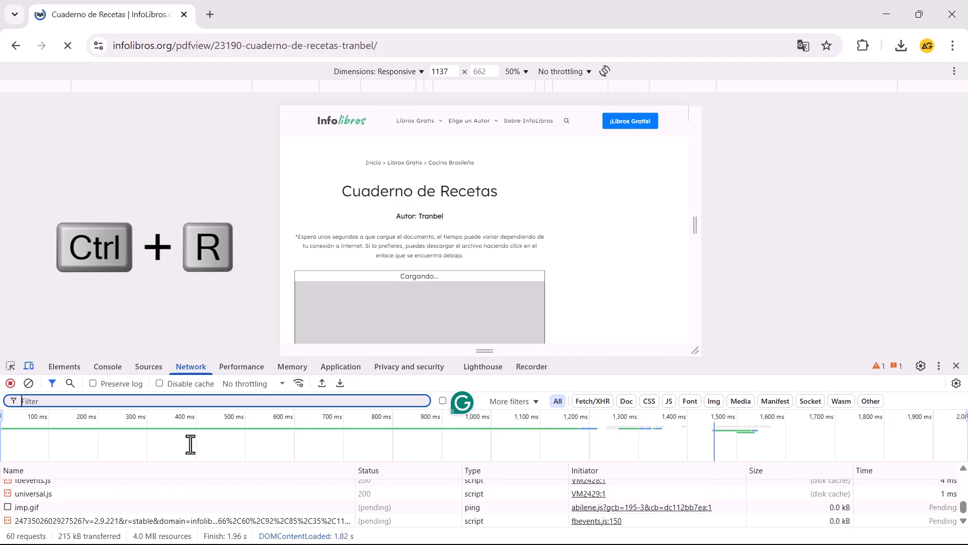
key(ctrl+r)
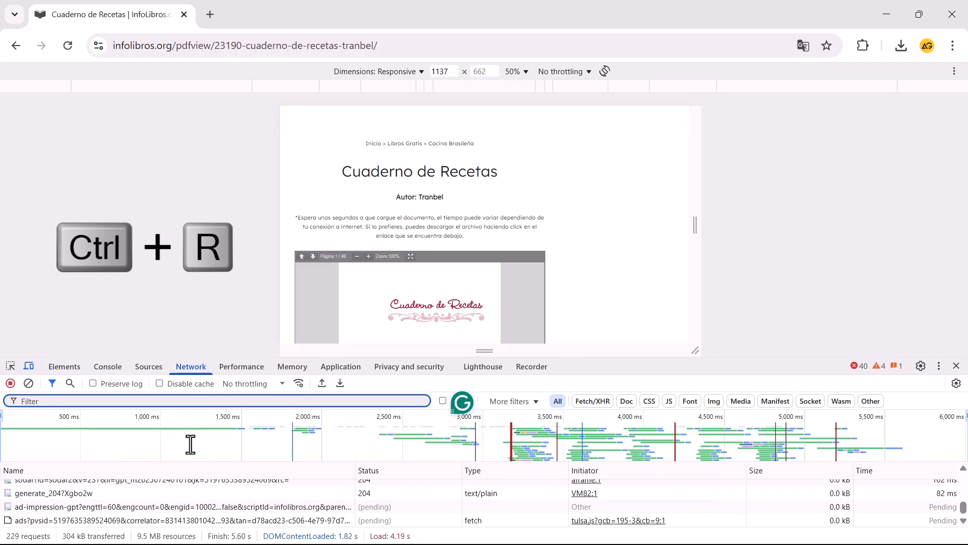
key(ctrl+r)
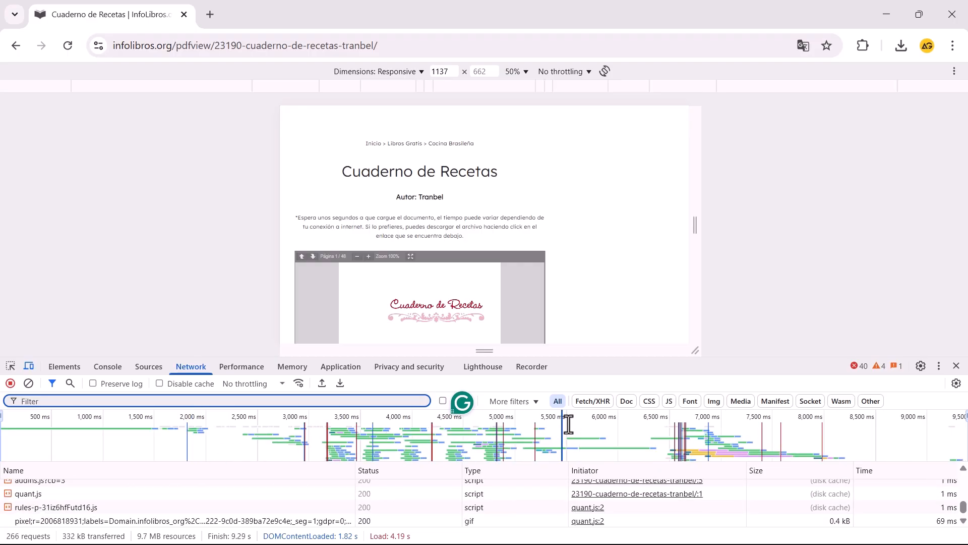
mouse_move(592, 400)
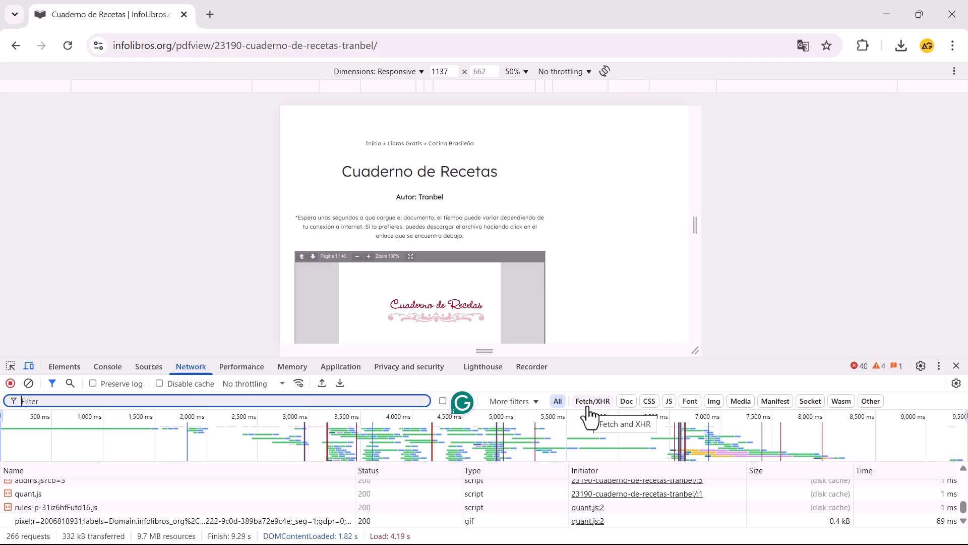
- Filter the Network list to Fetch/XHR requests matching 'pdf'
click(592, 400)
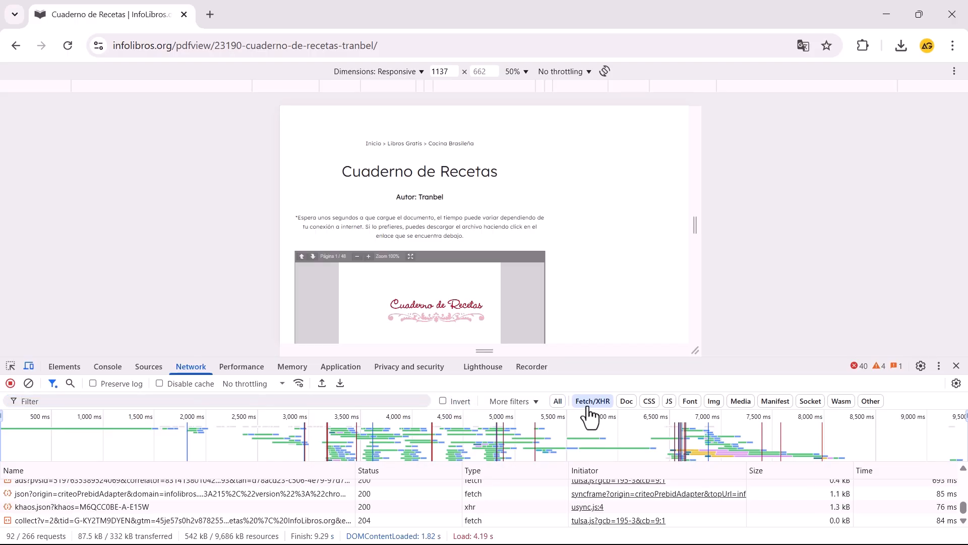
mouse_move(343, 413)
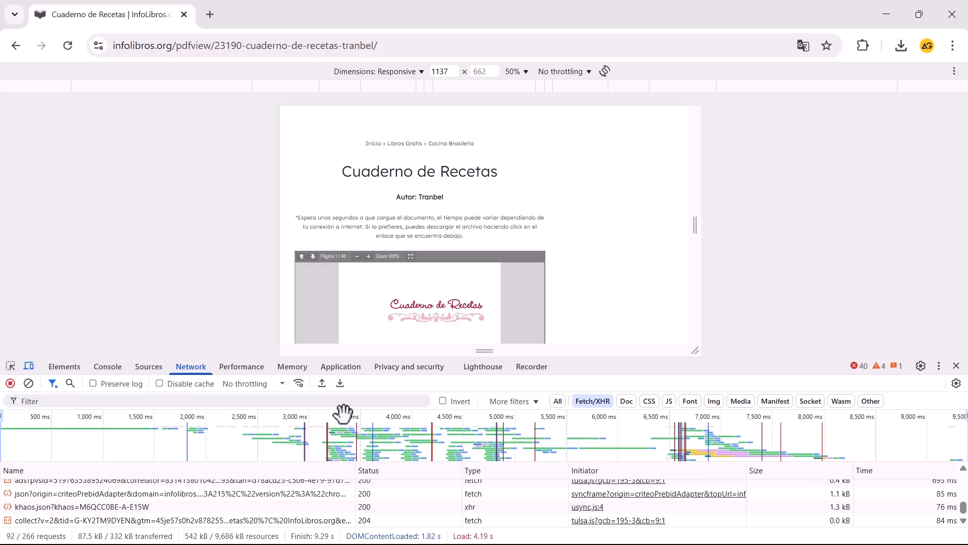
click(123, 400)
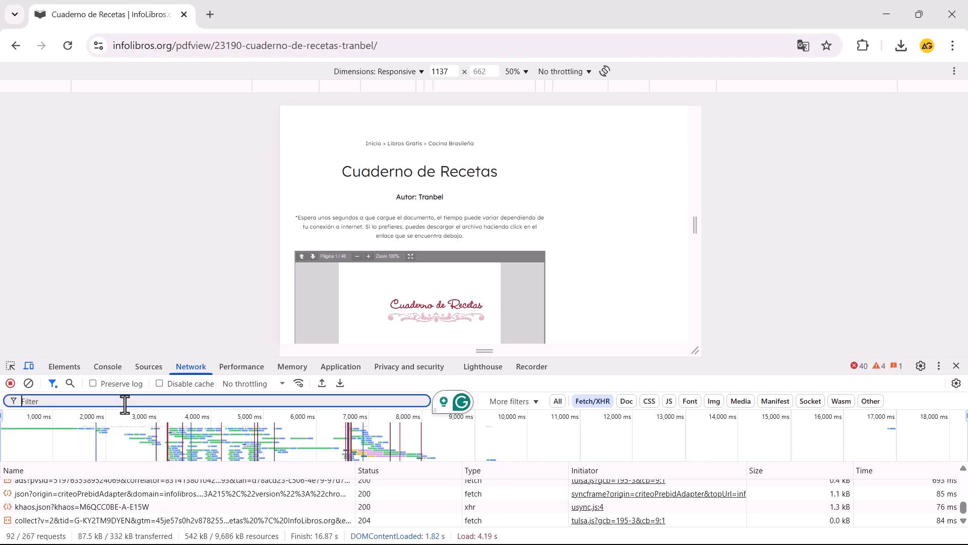
text(pdf)
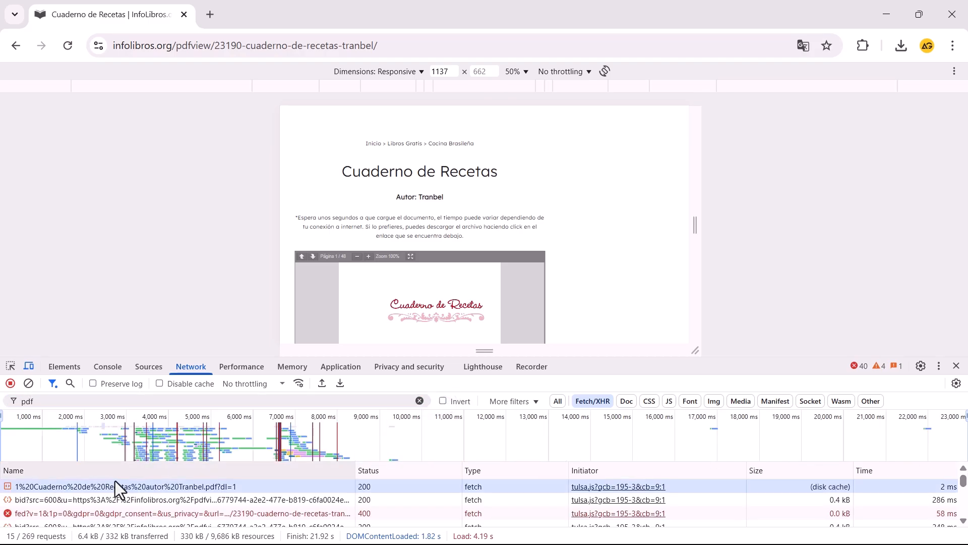
- Inspect the '1 Cuaderno de Recetas autor Tranbel.pdf' request and view the downloaded file
click(901, 45)
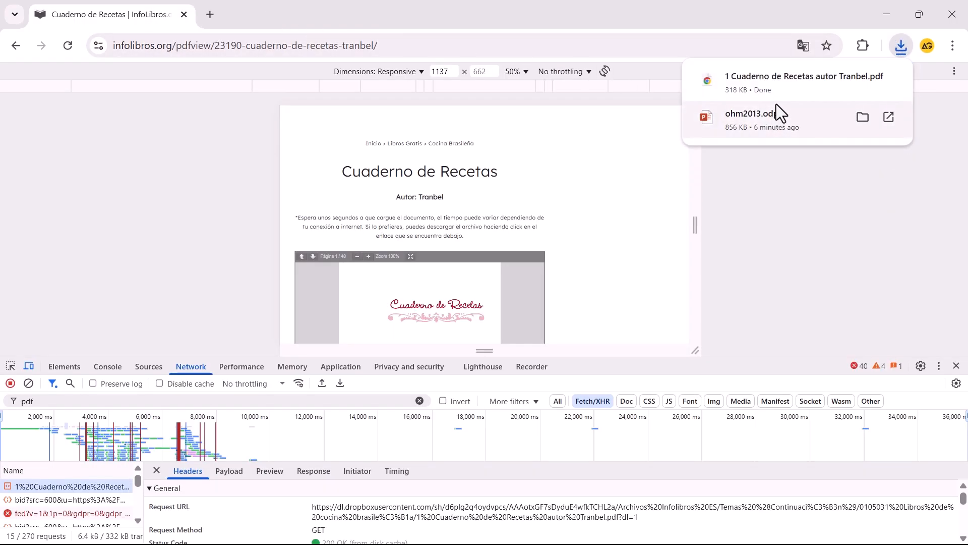
mouse_move(785, 93)
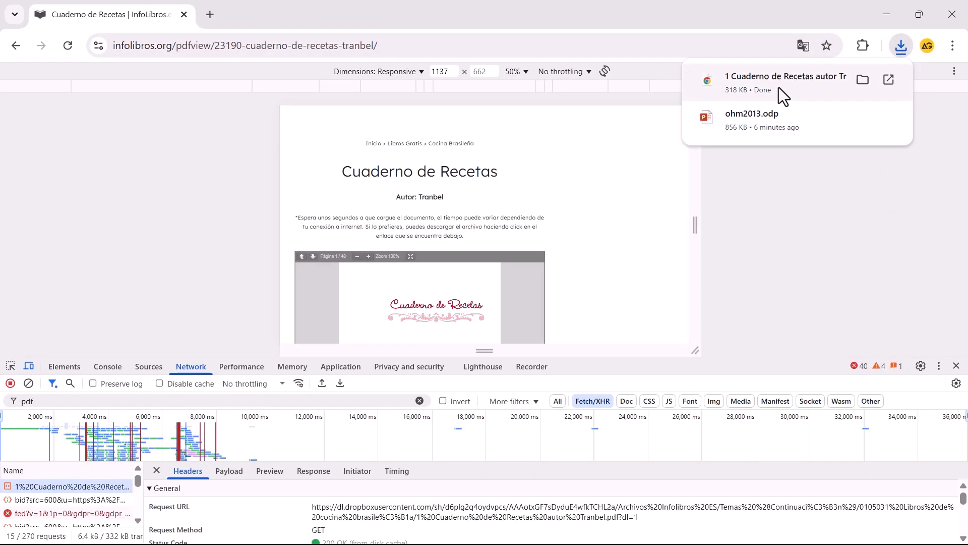
click(889, 79)
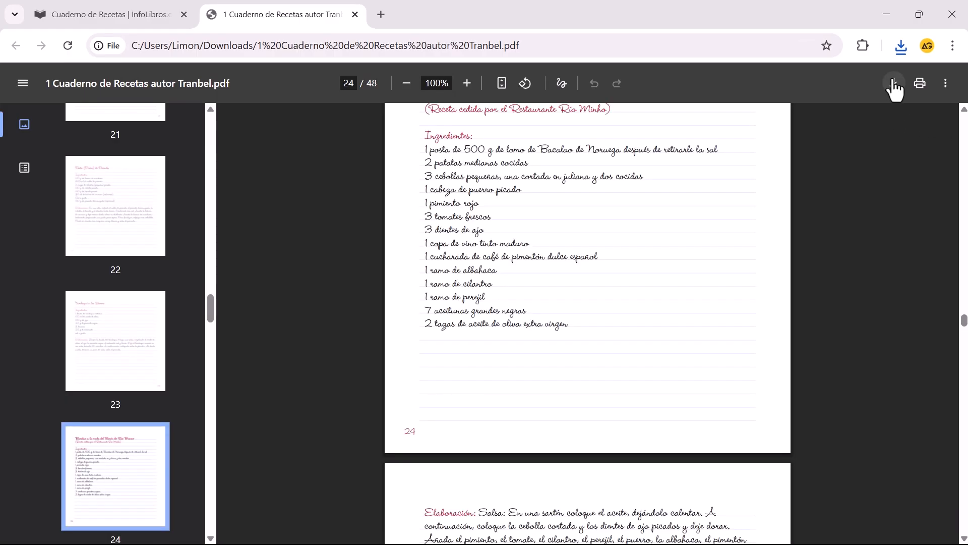
- Save '1 Cuaderno de Recetas autor Tranbel.pdf' from the PDF viewer into Downloads
click(892, 84)
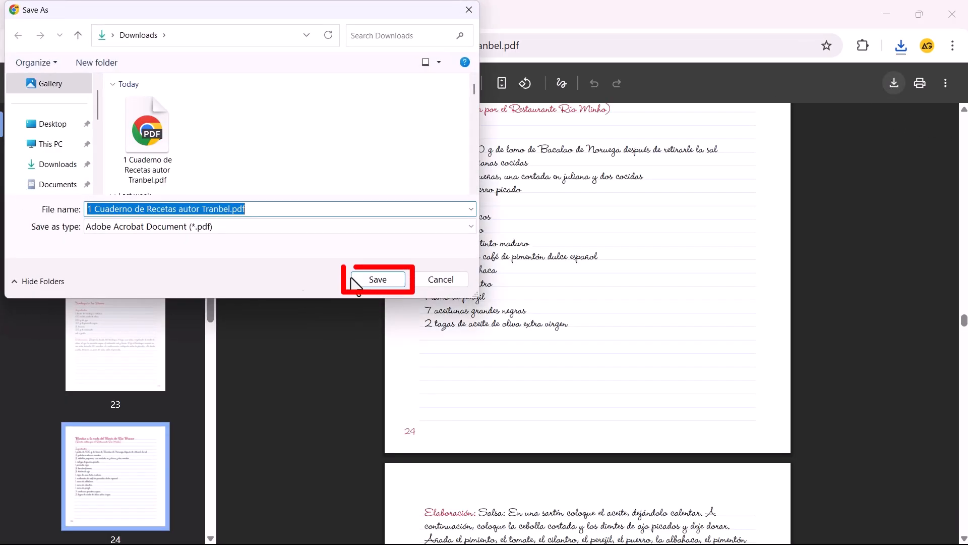
mouse_move(549, 125)
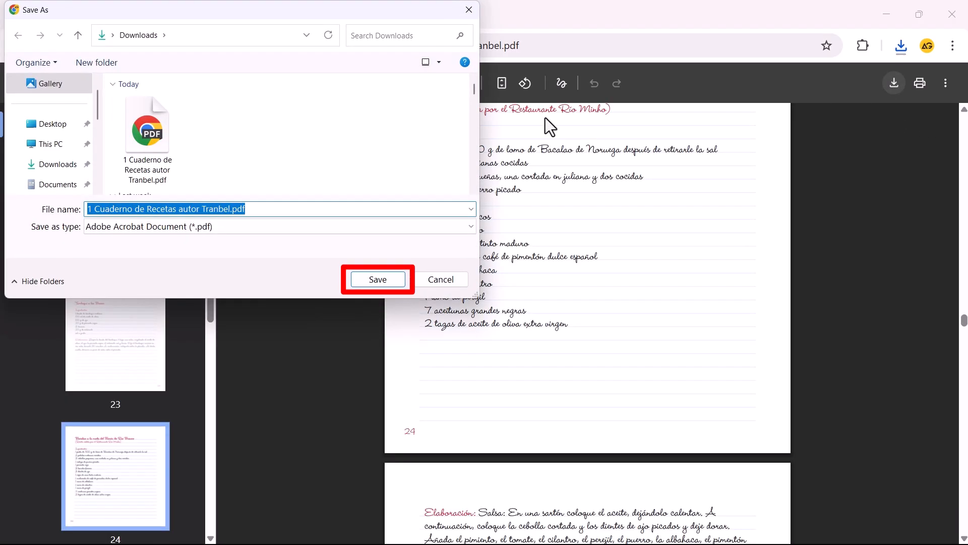
click(376, 279)
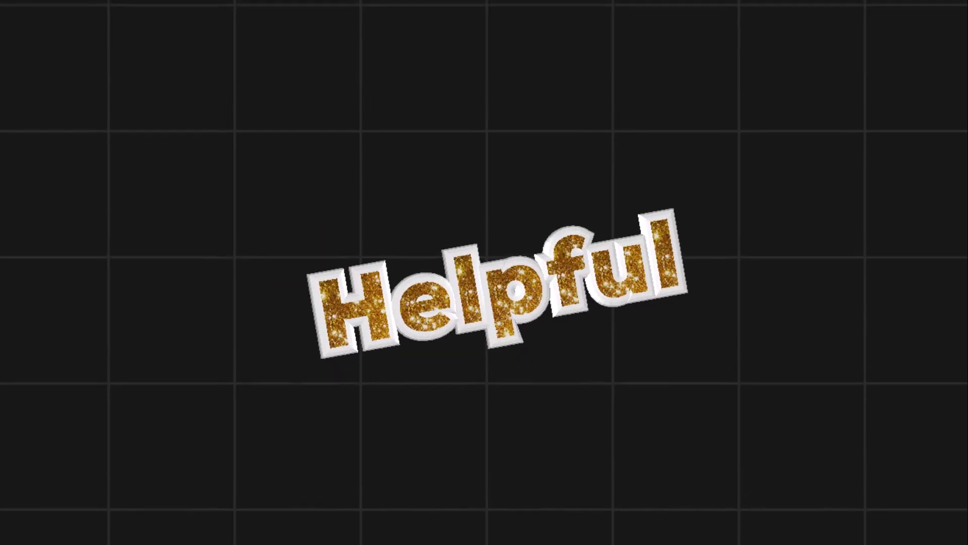